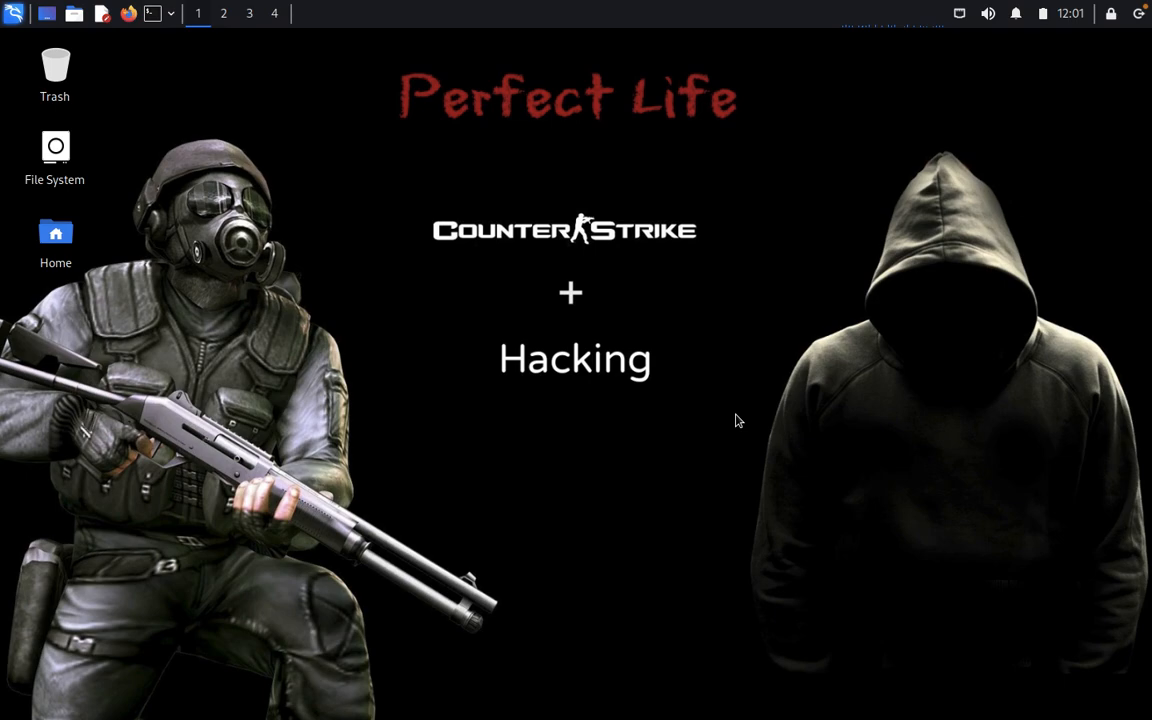
mouse_move(251, 147)
type("yer")
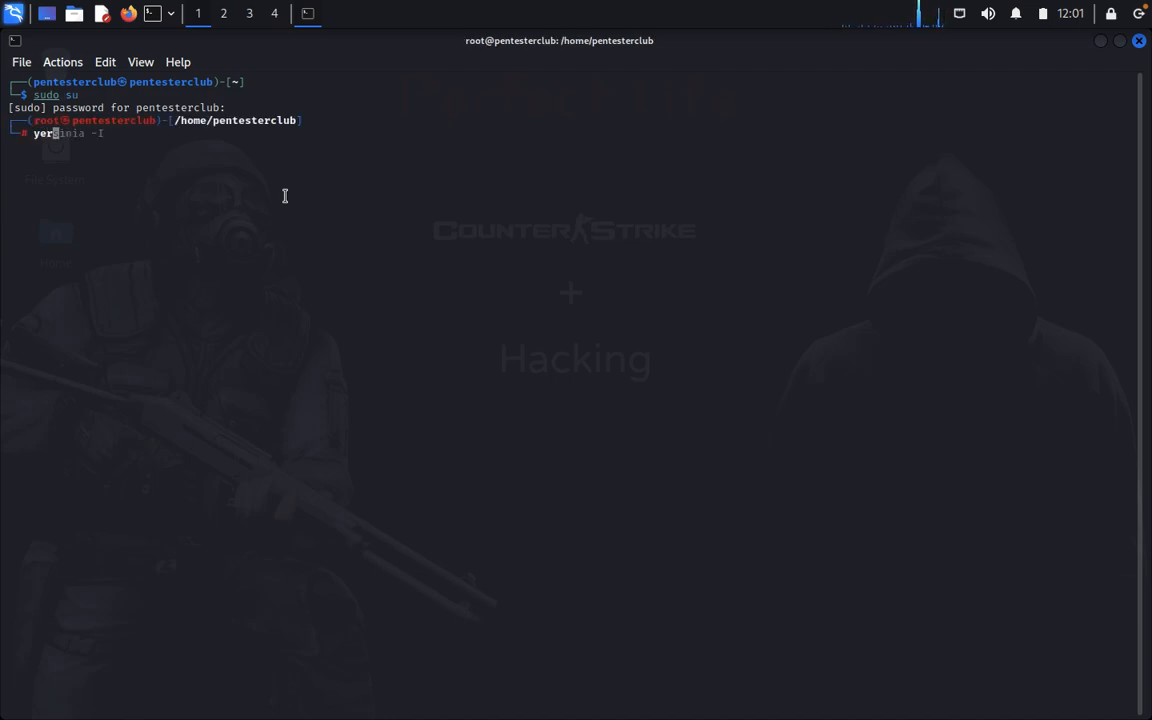
Step: Install the missing Yersinia package and launch it with yersinia -I
key("Return")
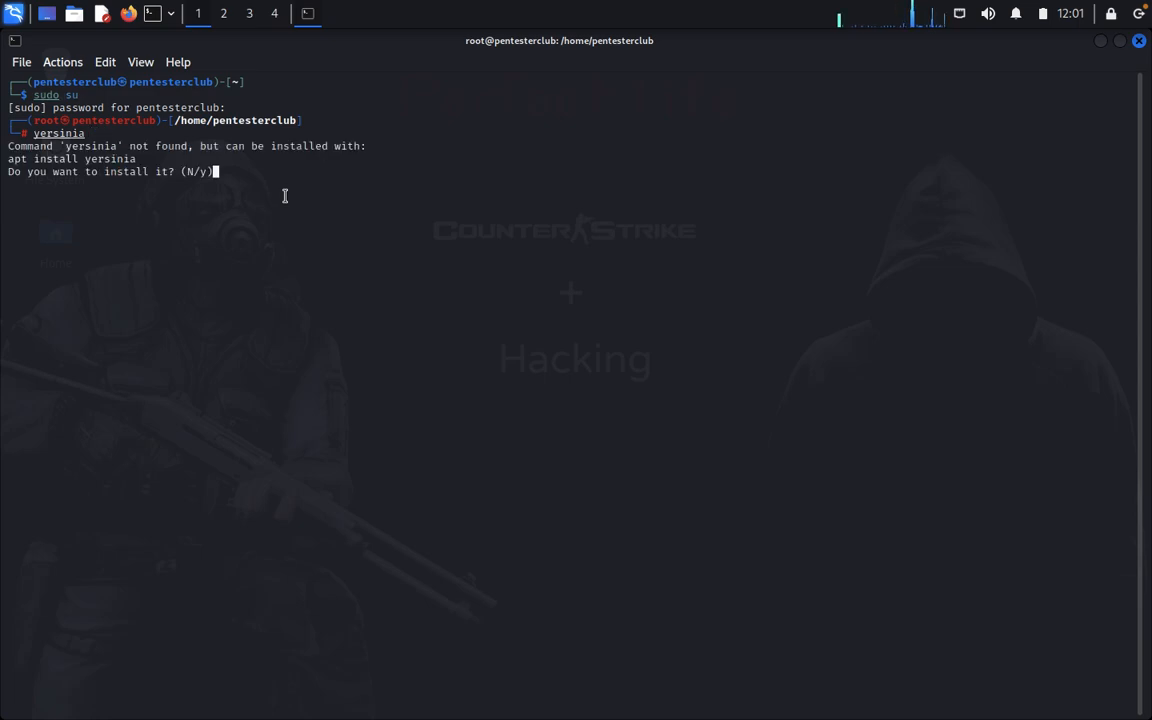
type("y")
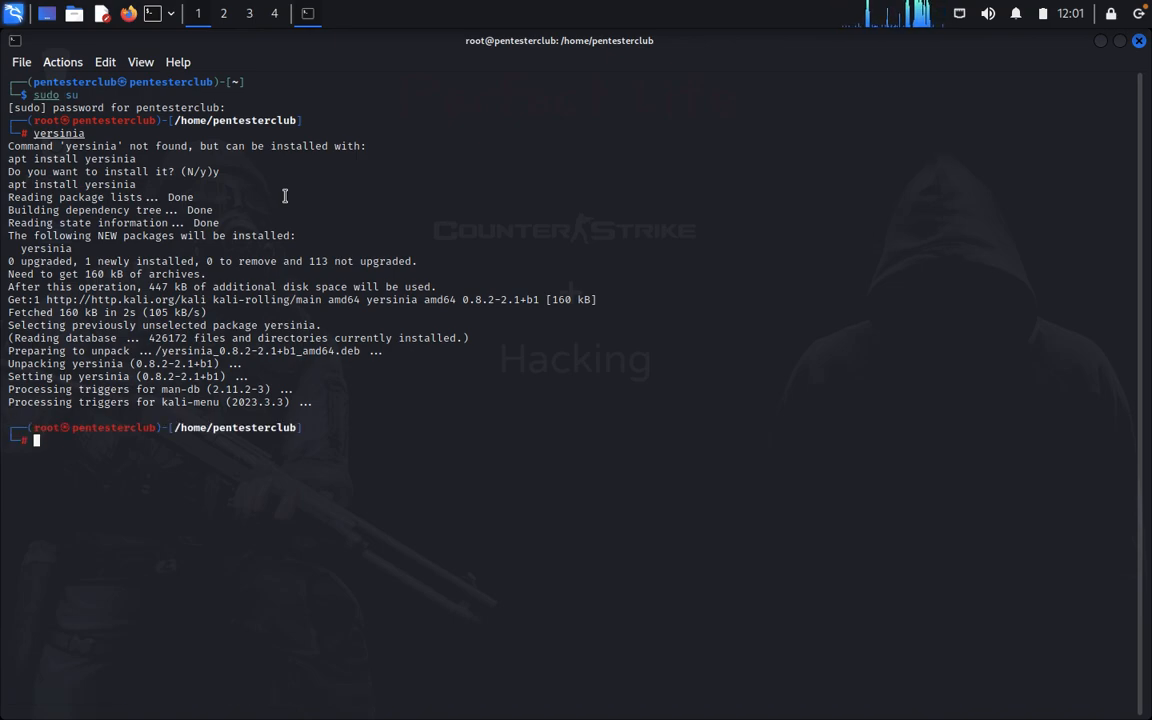
type("yersinia -")
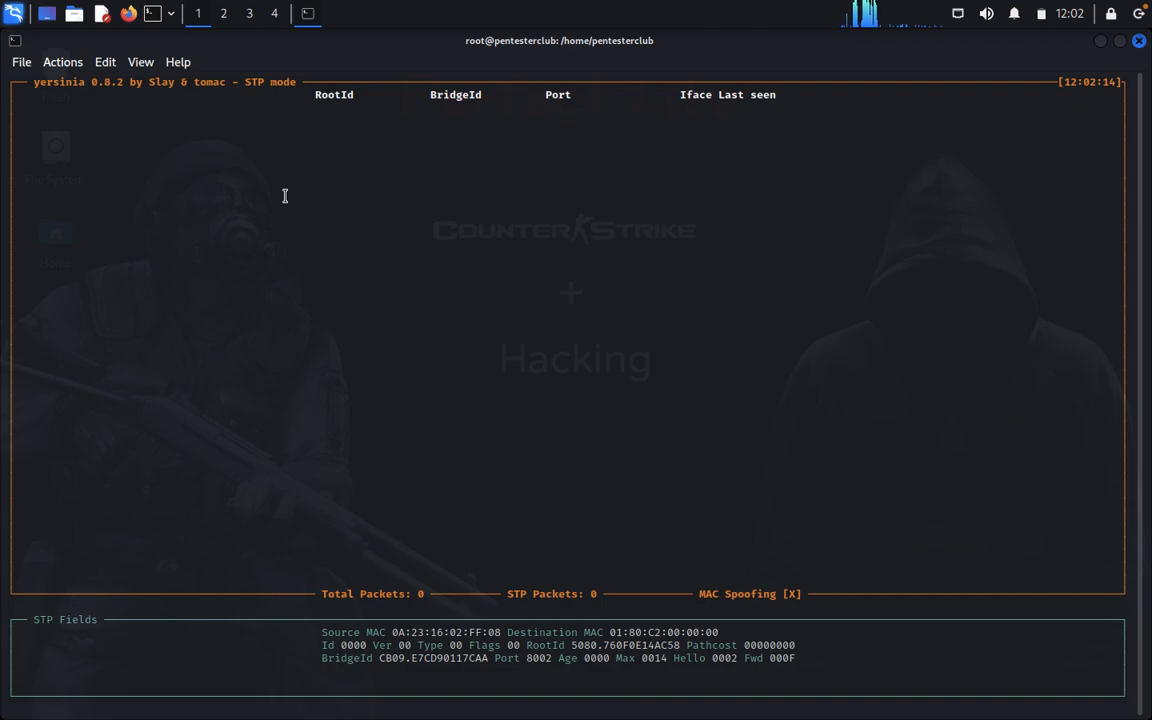
Step: Change Yersinia's interactive view from STP to DHCP mode
key("h")
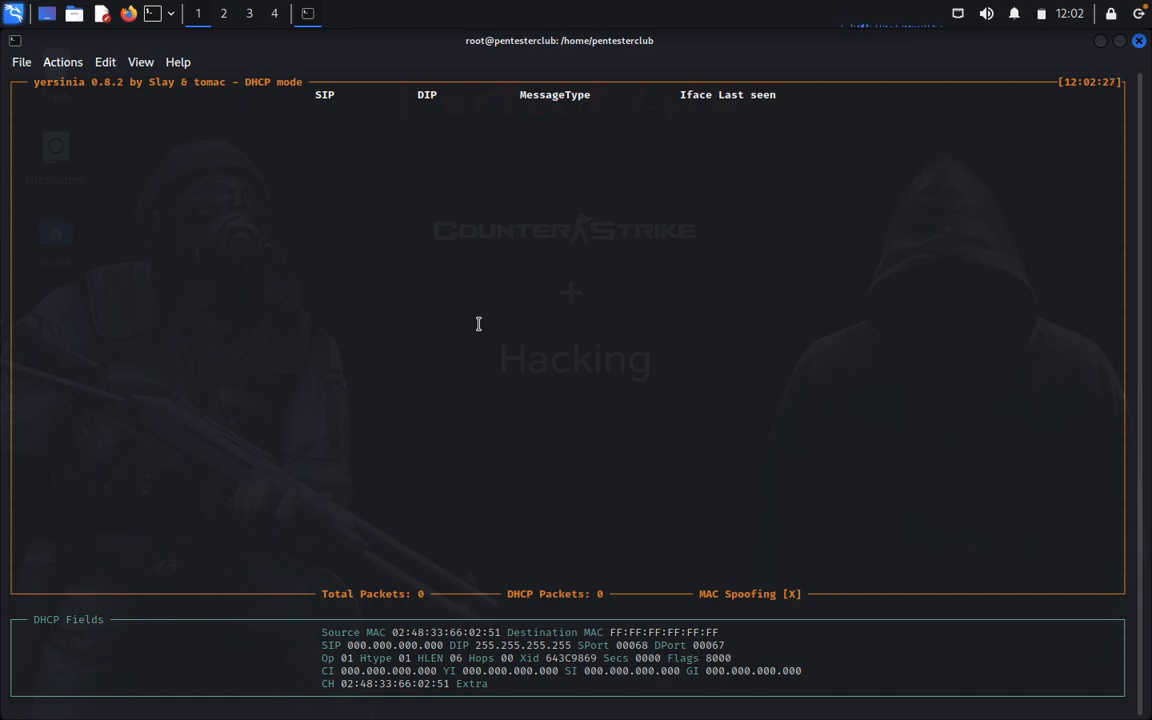
Step: Launch the 'sending DISCOVER packet' attack to flood DHCP Discover on eth0
key("x")
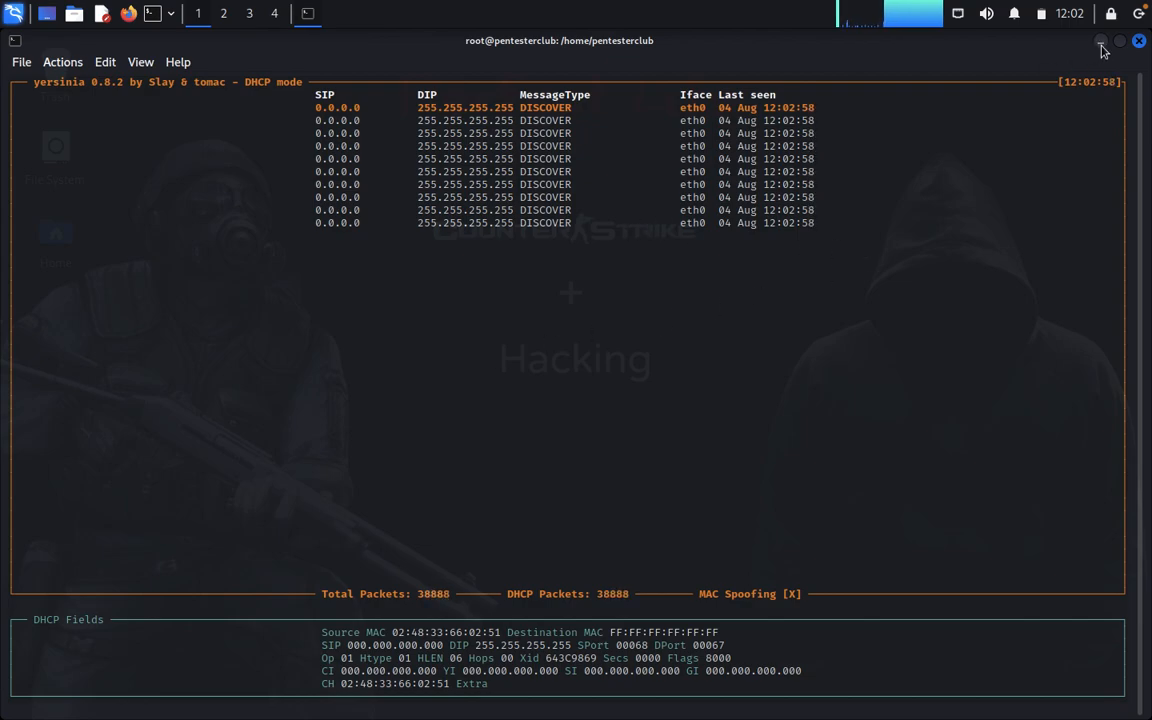
Step: Minimize the terminal and start Wireshark from the Kali application menu
left_click(1138, 40)
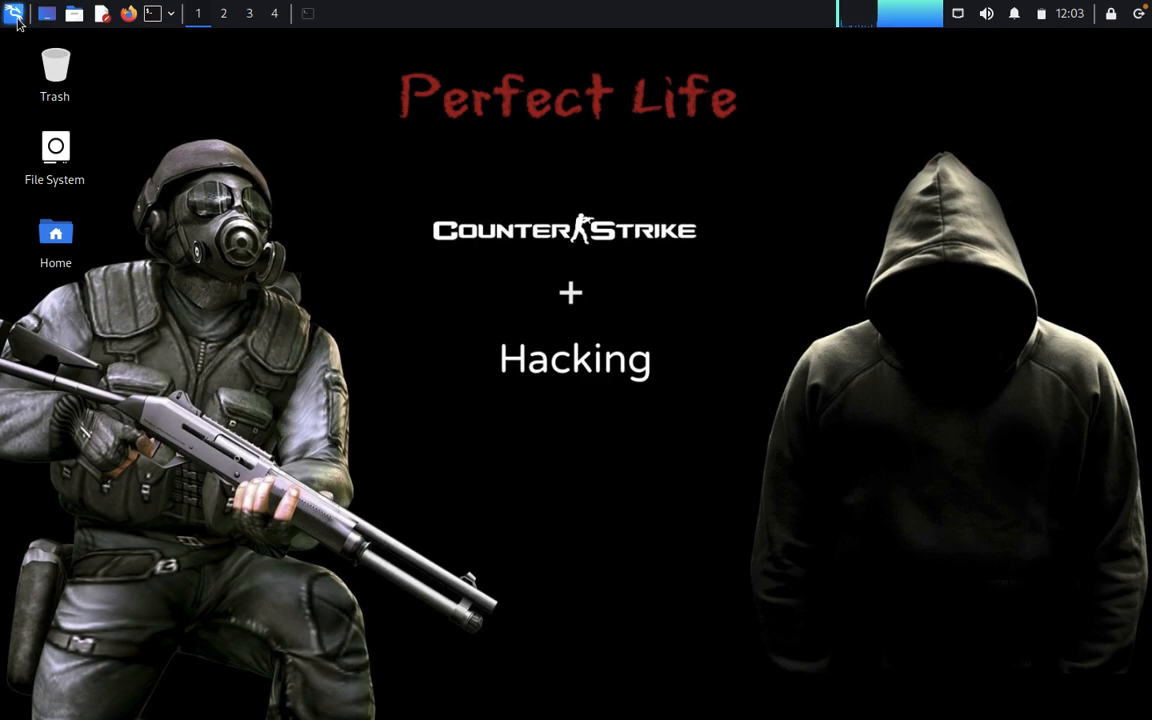
left_click(14, 13)
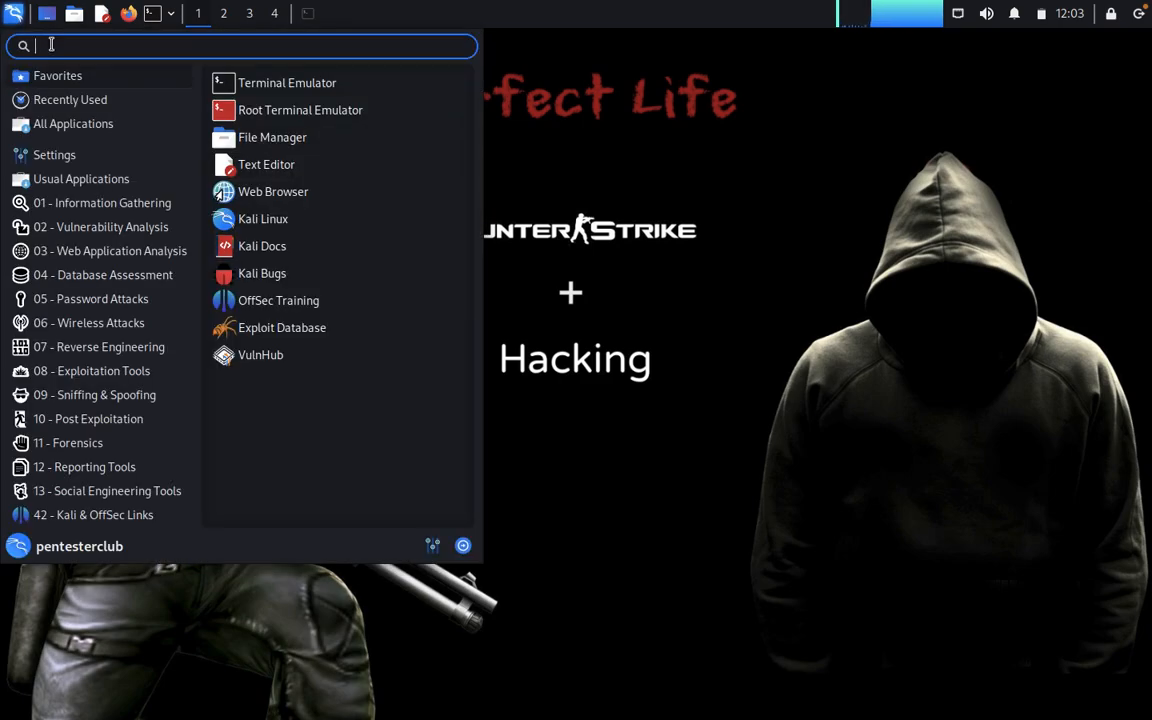
type("w")
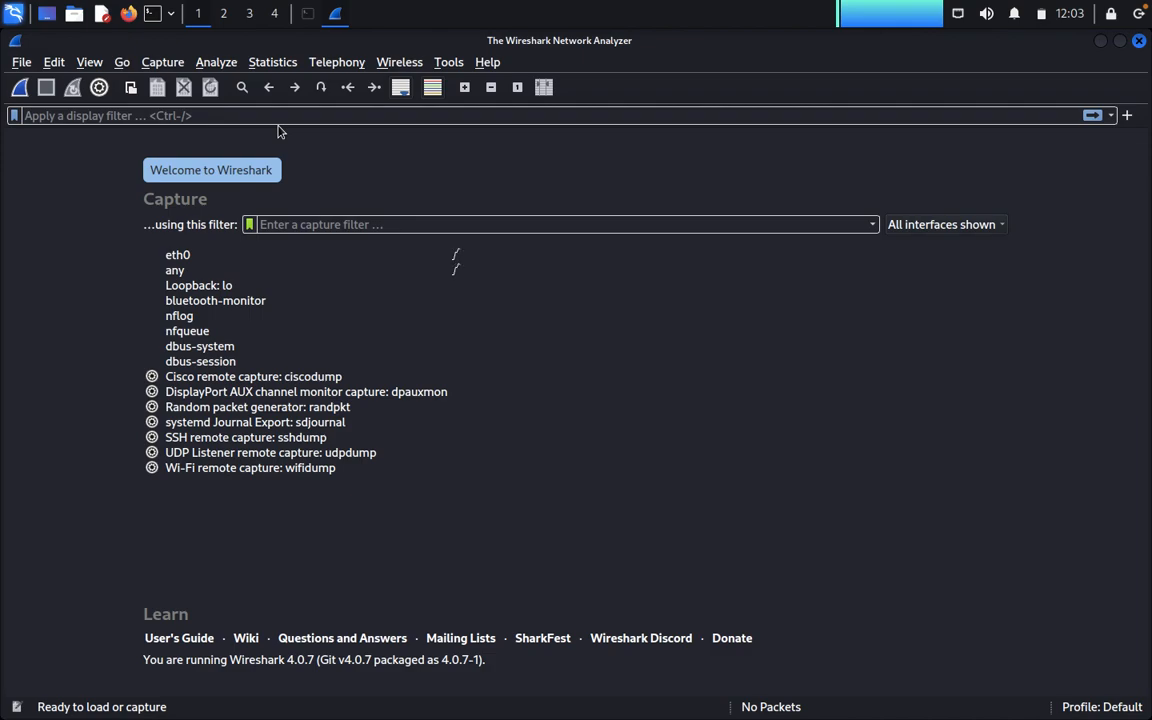
Step: Start a live Wireshark capture on the eth0 interface
left_click(177, 254)
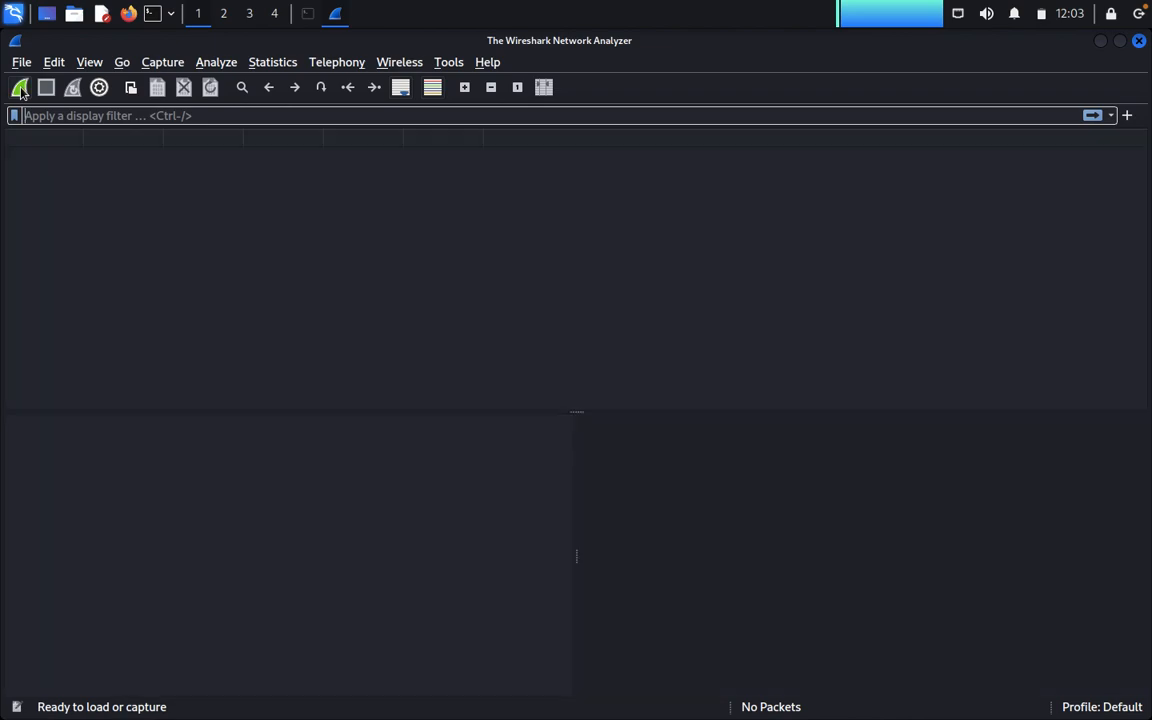
left_click(19, 87)
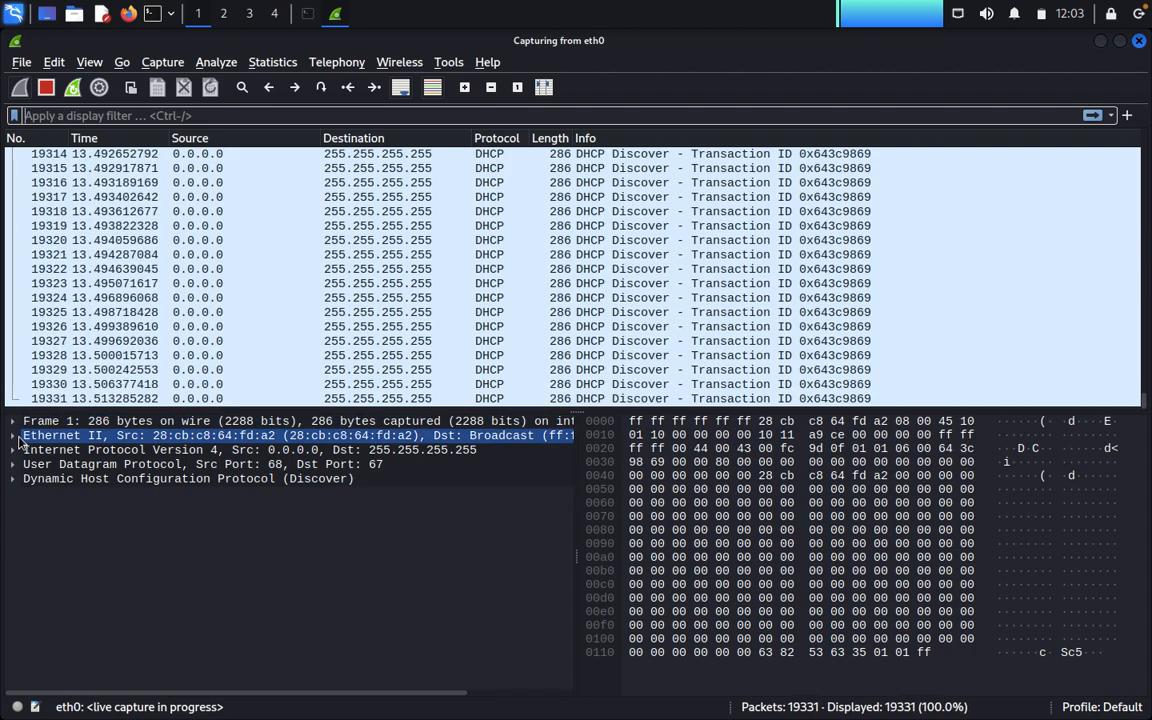
Step: Expand frame 1's Ethernet II destination and source, selecting source 28:cb:c8:64:fd:a2
left_click(11, 435)
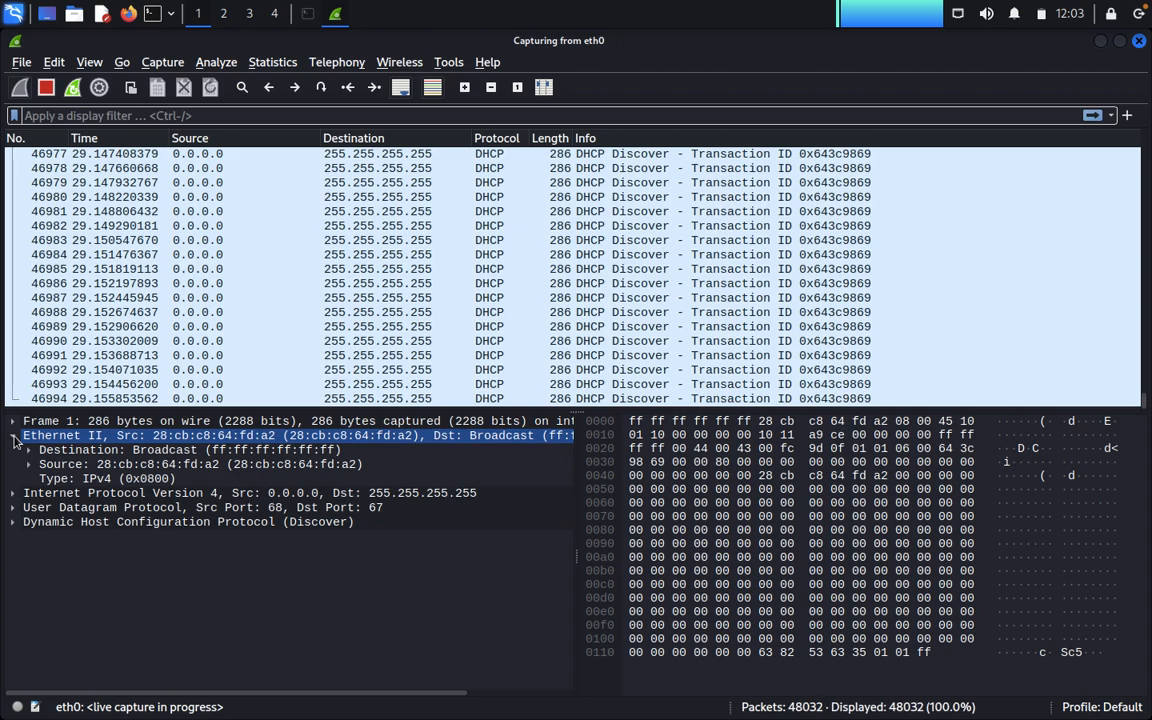
left_click(13, 435)
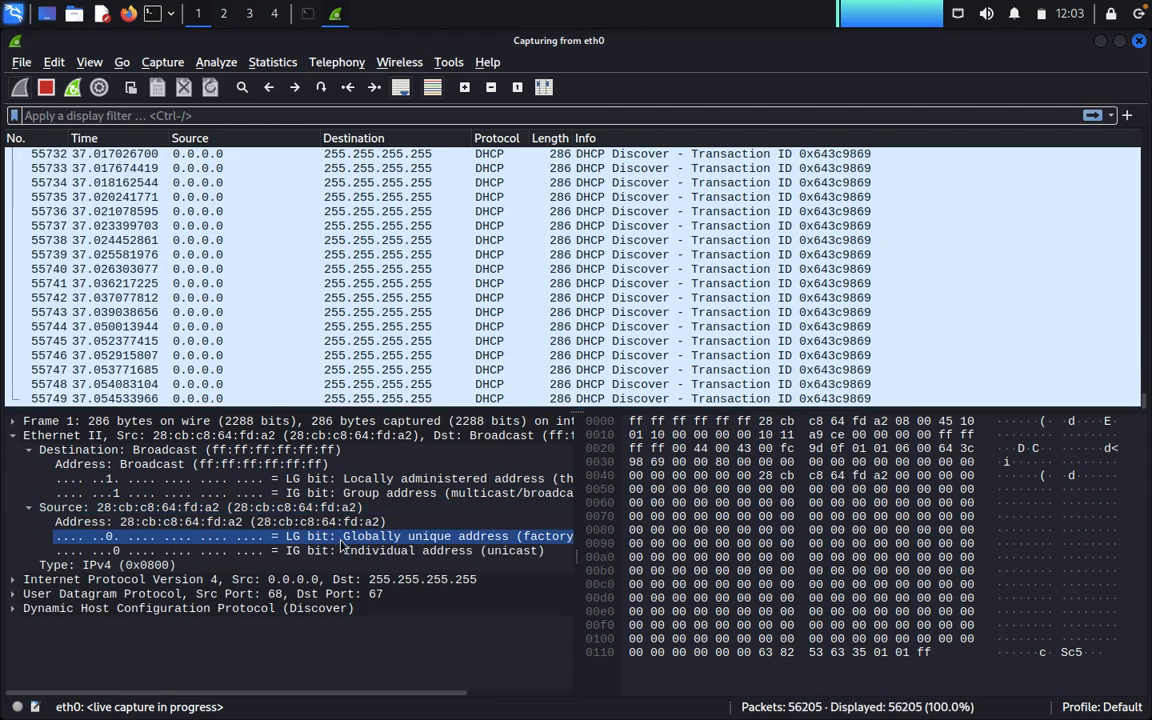
left_click(200, 507)
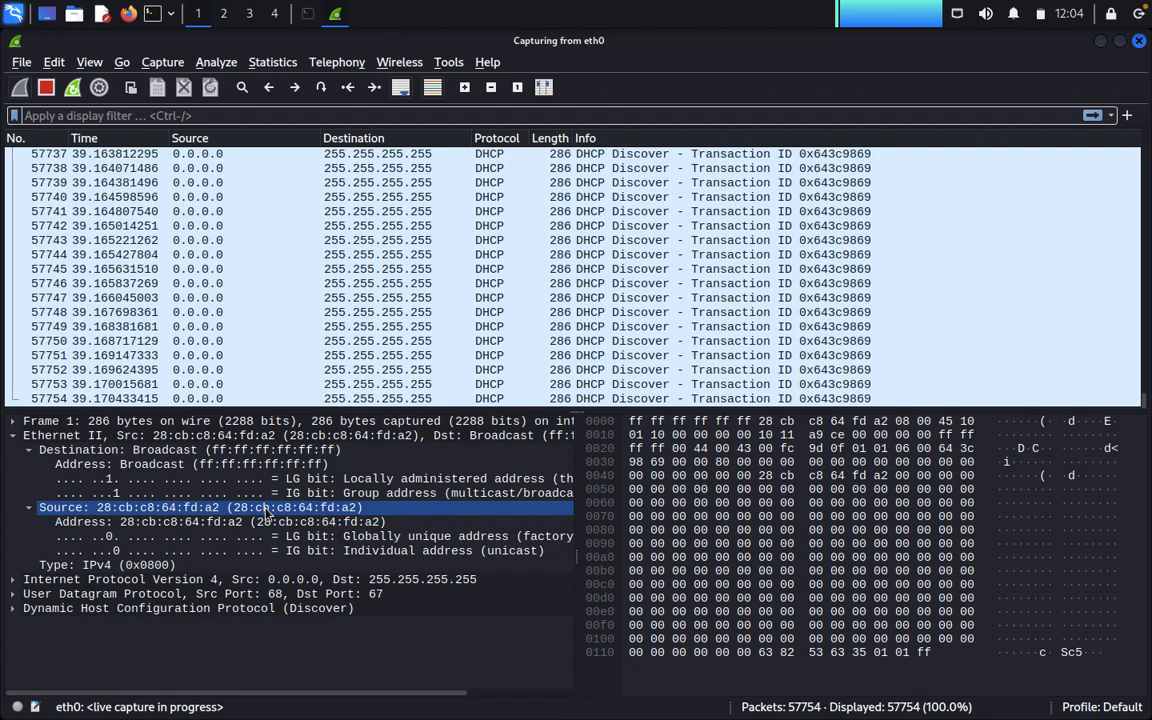